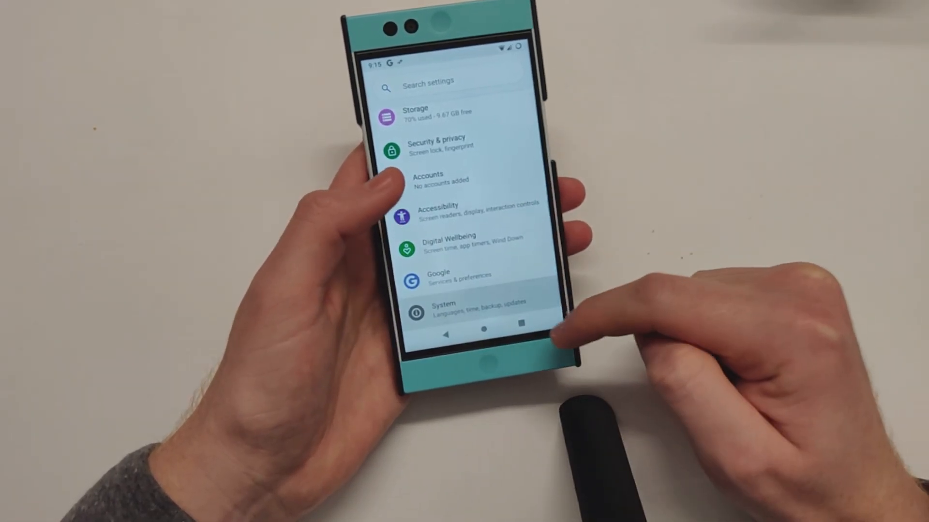
Expand the advanced System options, view Gestures, and return to the System page
left_click(450, 308)
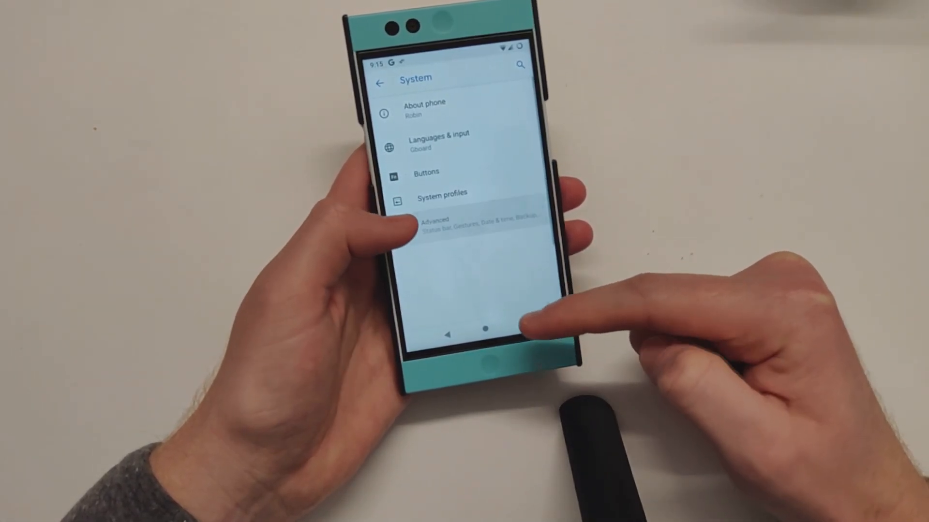
left_click(435, 222)
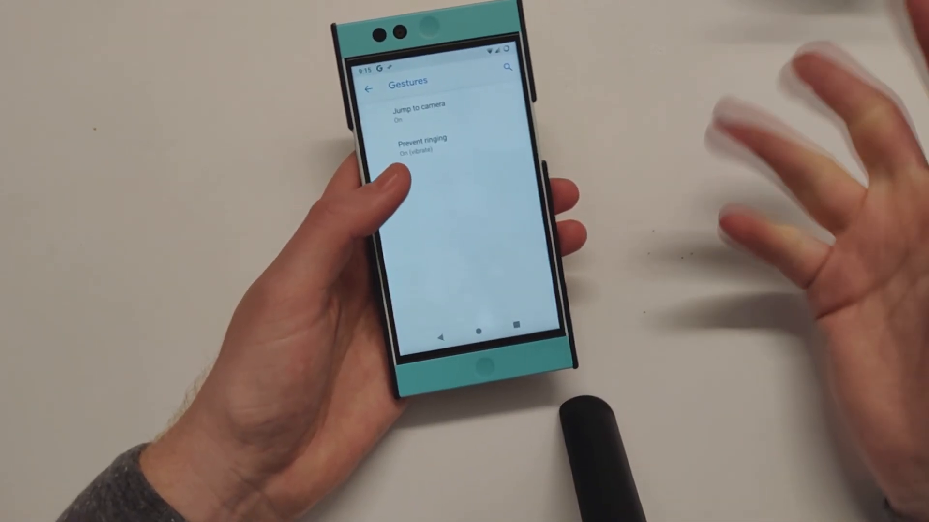
left_click(368, 89)
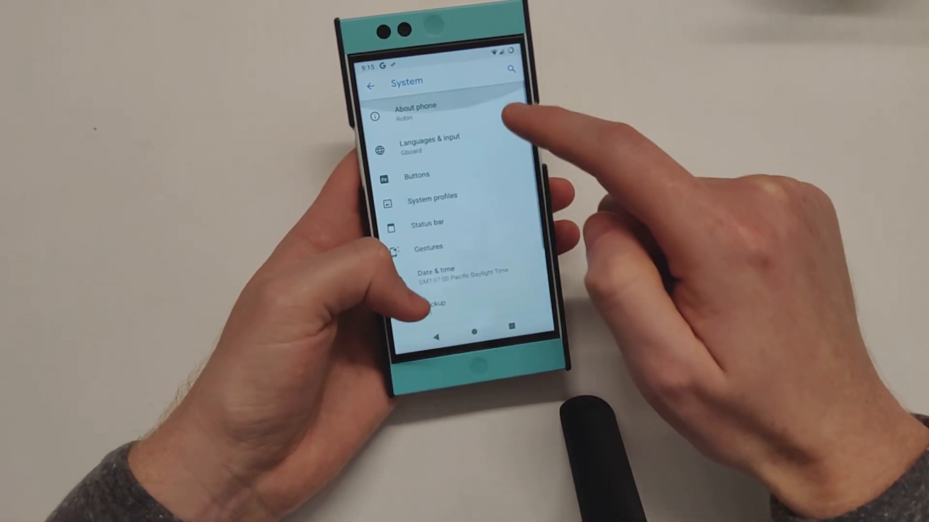
left_click(415, 109)
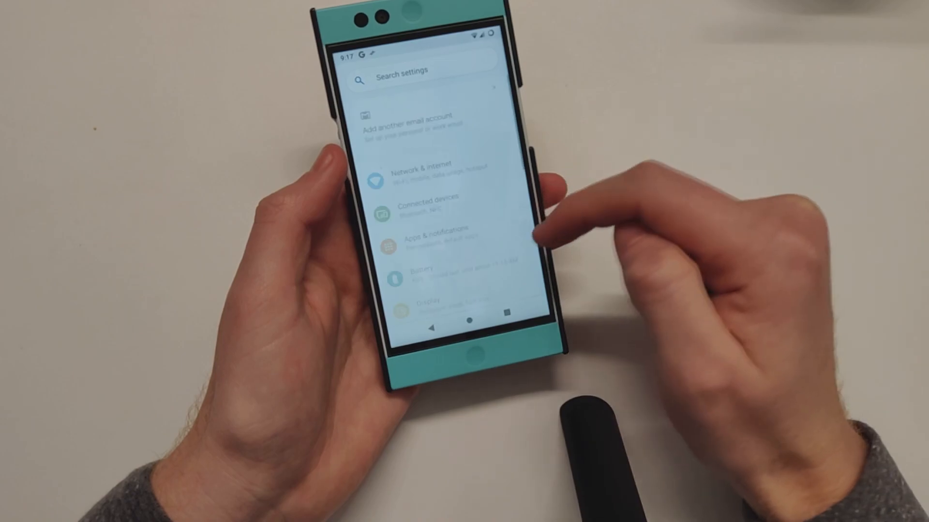
scroll("up", 3)
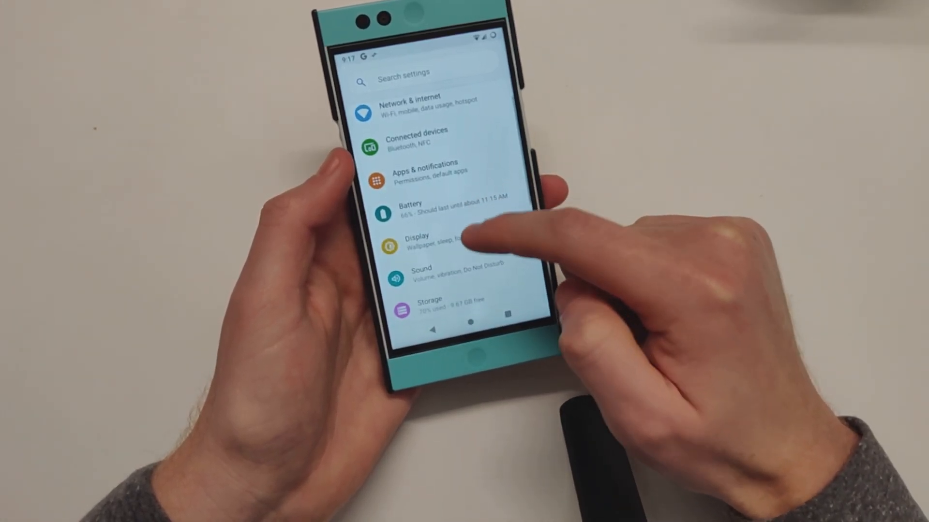
left_click(432, 240)
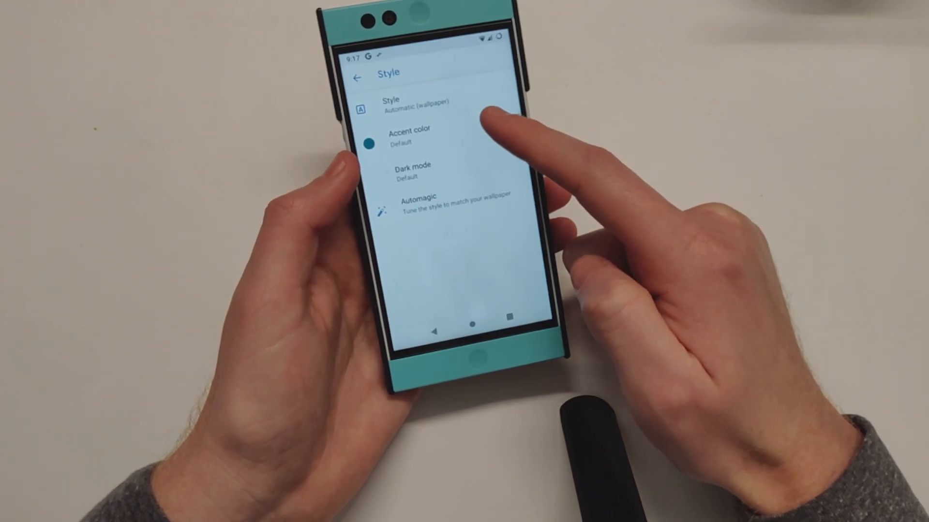
left_click(410, 137)
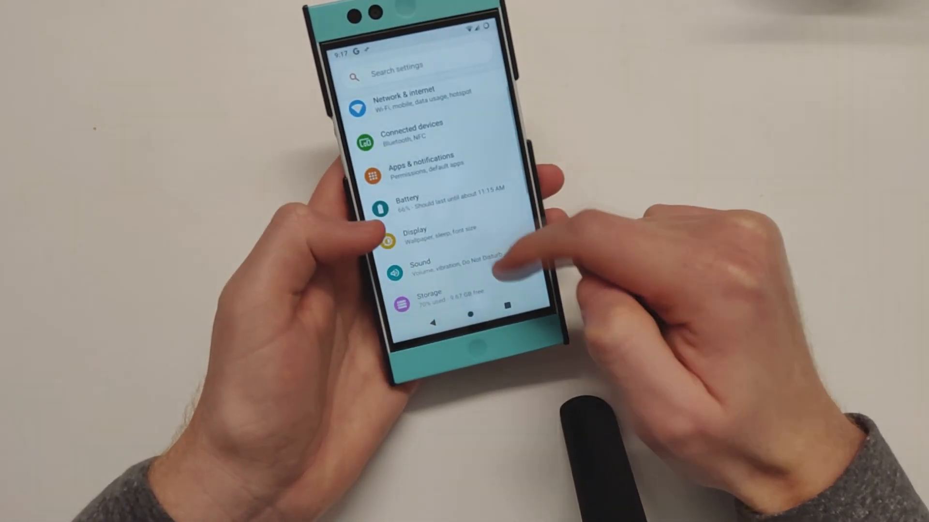
Scroll the Settings list and open the Digital Wellbeing page
left_click(408, 203)
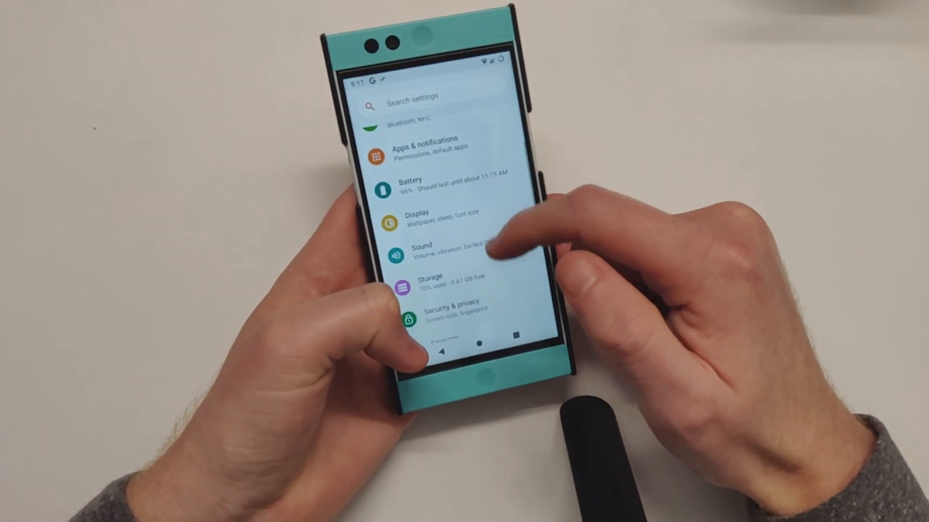
left_click(441, 220)
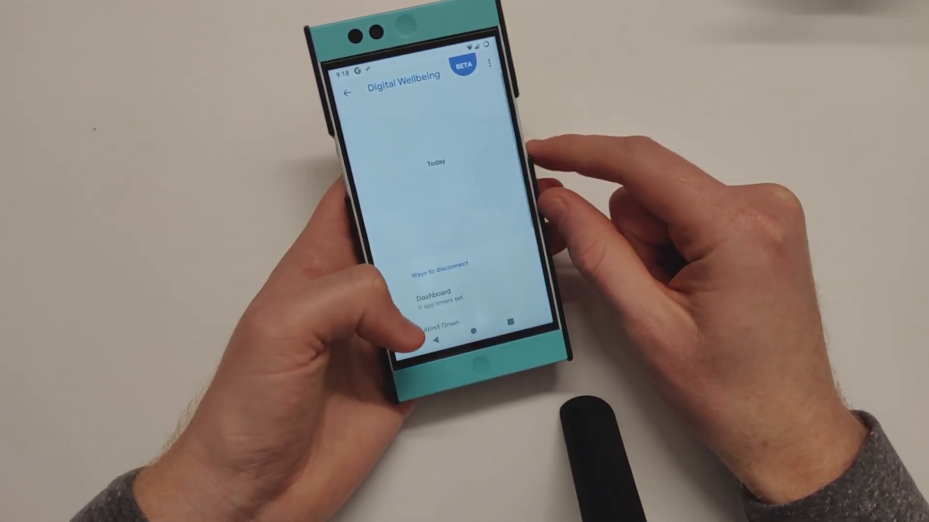
Scroll through Digital Wellbeing and go back to the main Settings list
scroll("up", 3)
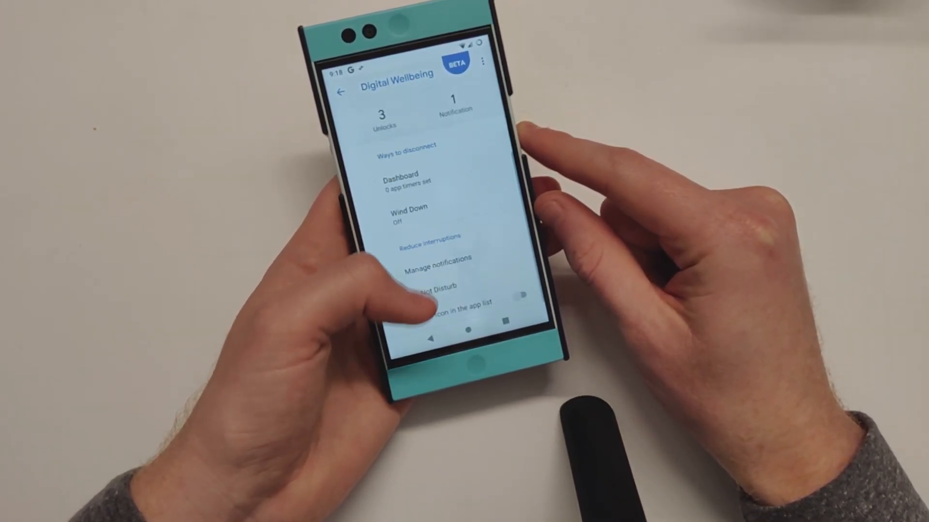
left_click(407, 211)
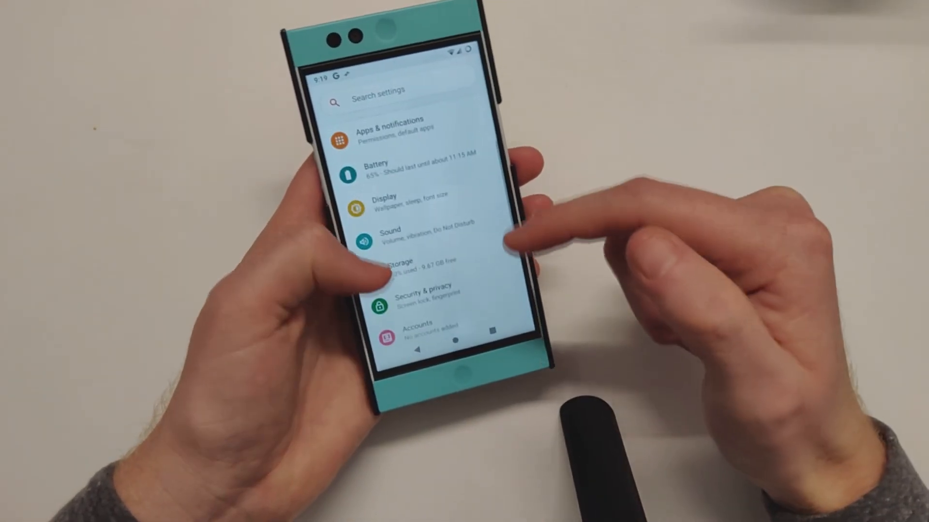
On the Buttons page, enable Long press for torch under Power button
scroll("down", 3)
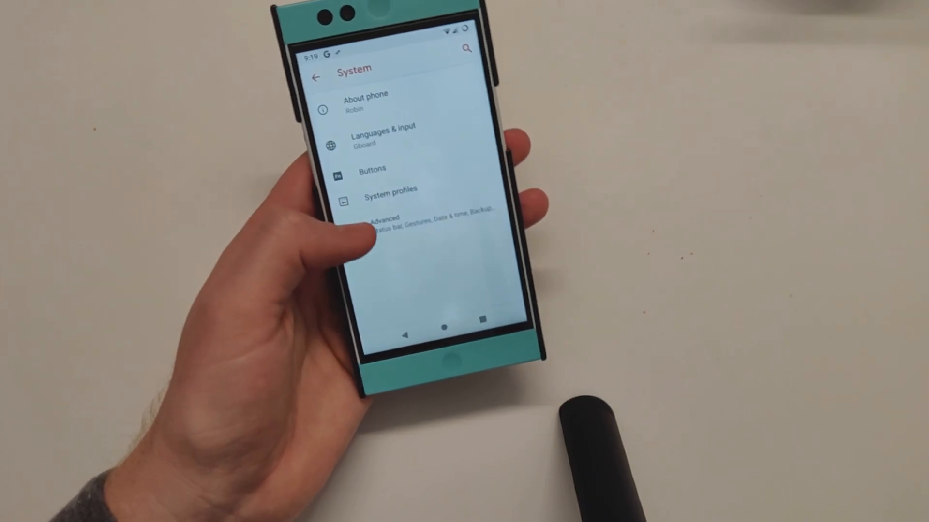
left_click(371, 168)
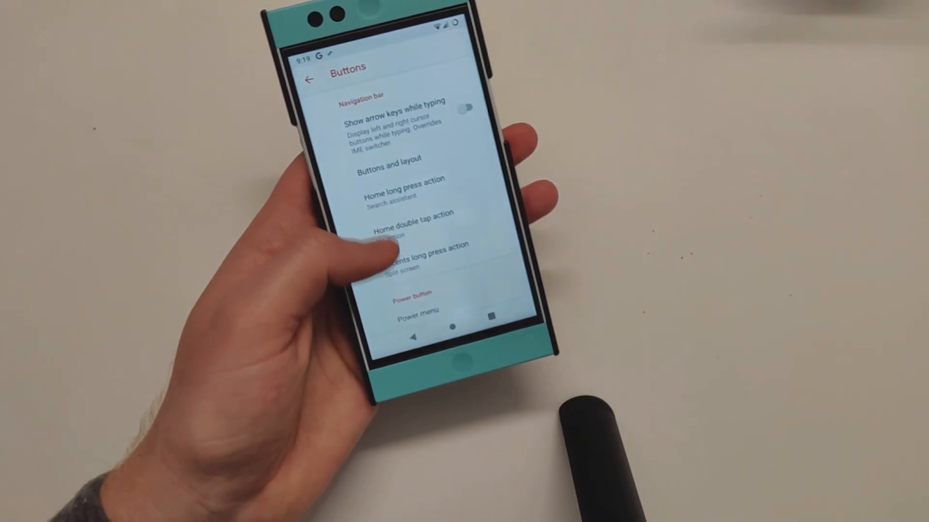
scroll("down", 3)
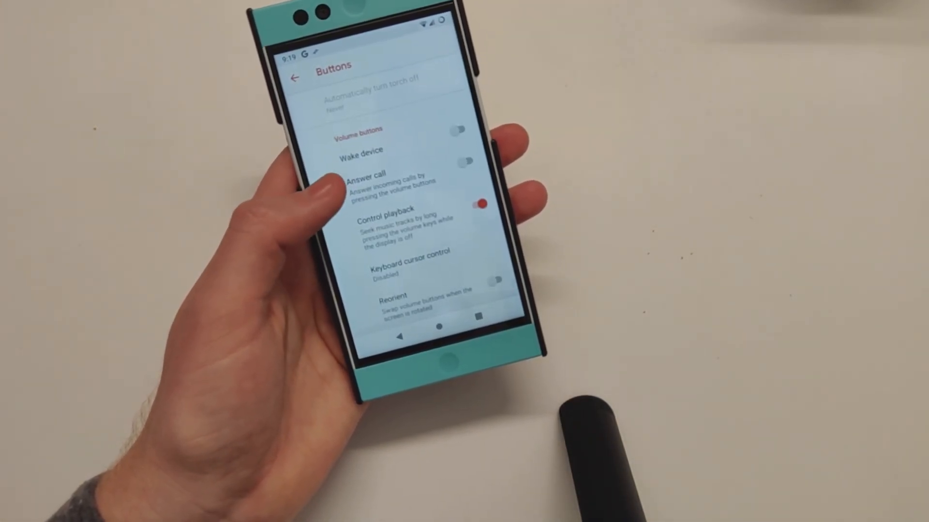
scroll("up", 3)
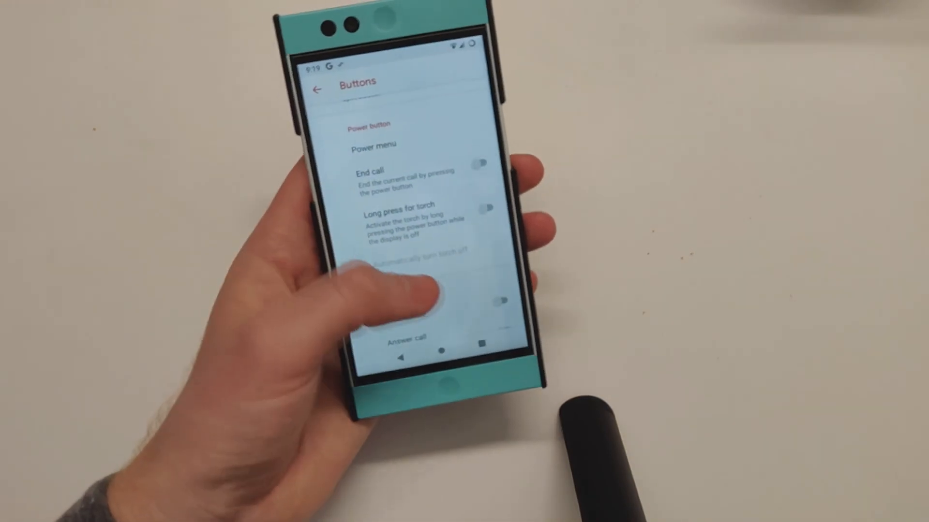
left_click(485, 207)
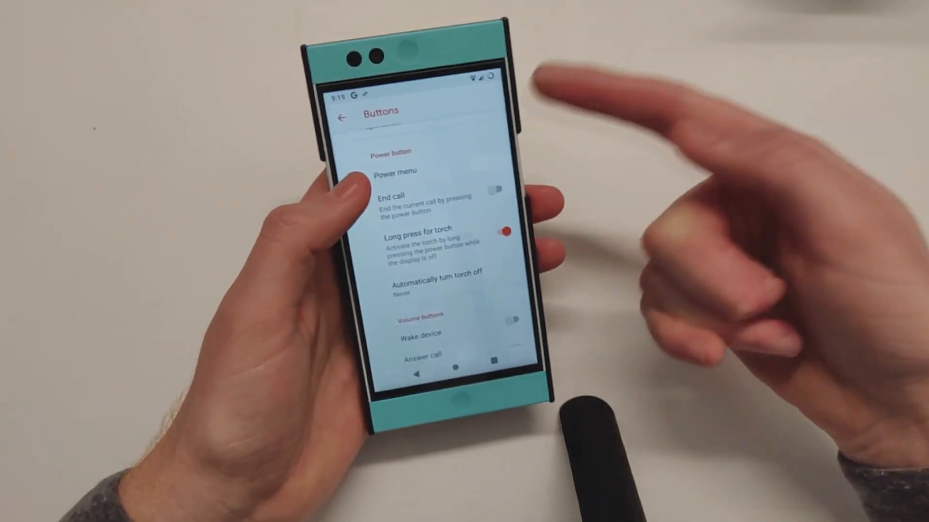
scroll("down", 3)
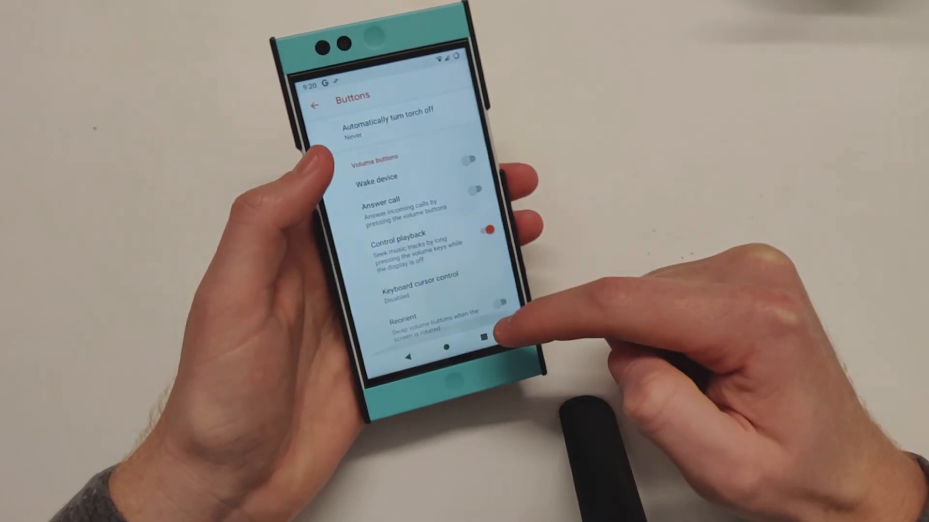